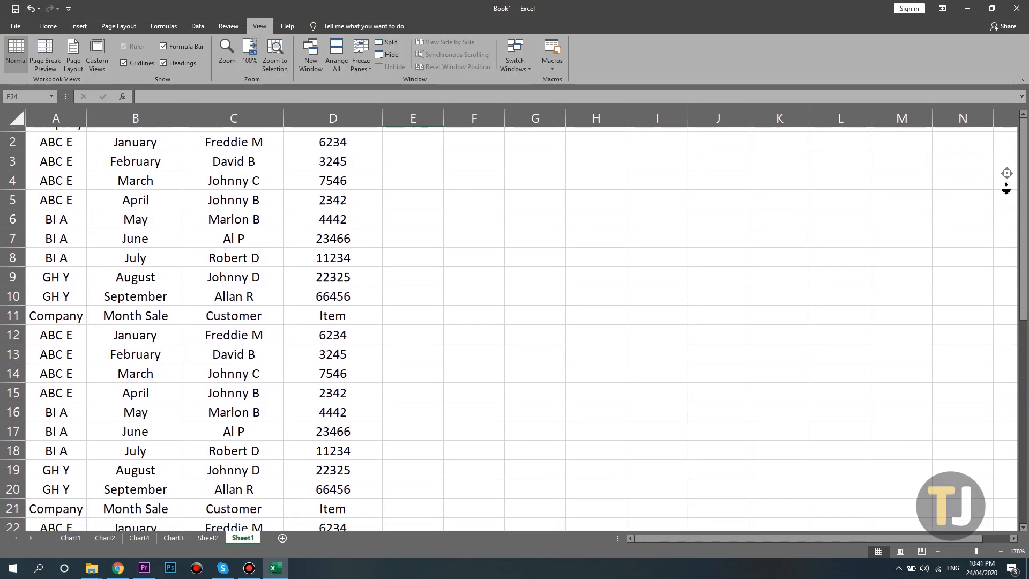
- Bring up the Home ribbon's border styles for the Company table A1:D10
{"action": "scroll", "scroll_direction": "down", "scroll_amount": 3}
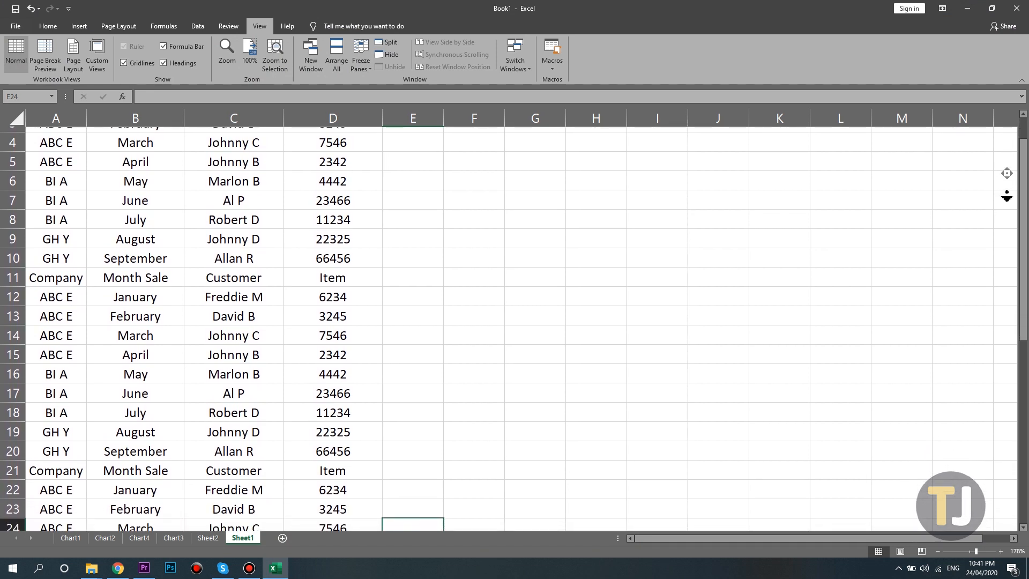
{"action": "scroll", "scroll_direction": "down", "scroll_amount": 3}
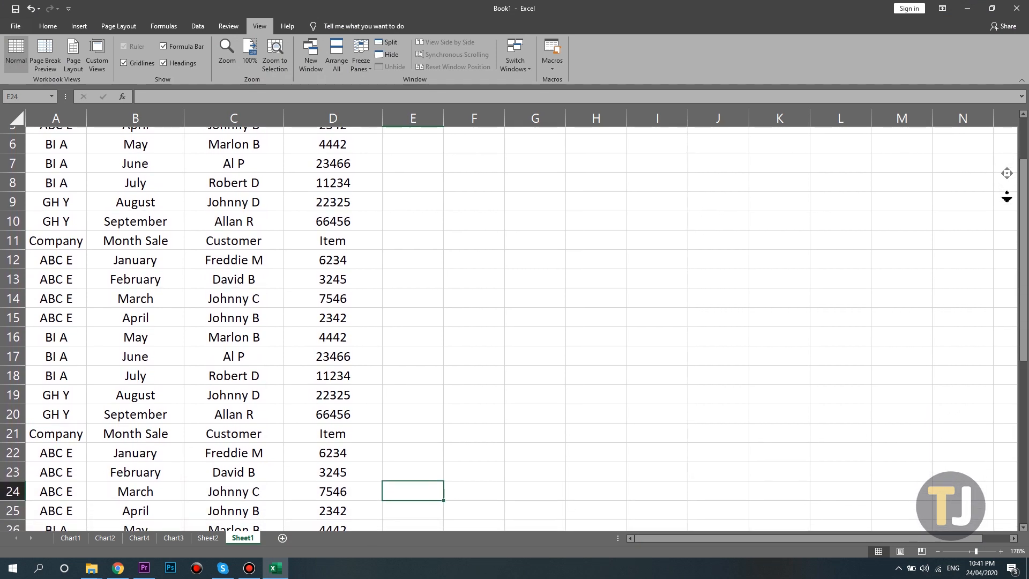
{"action": "scroll", "scroll_direction": "down", "scroll_amount": 3}
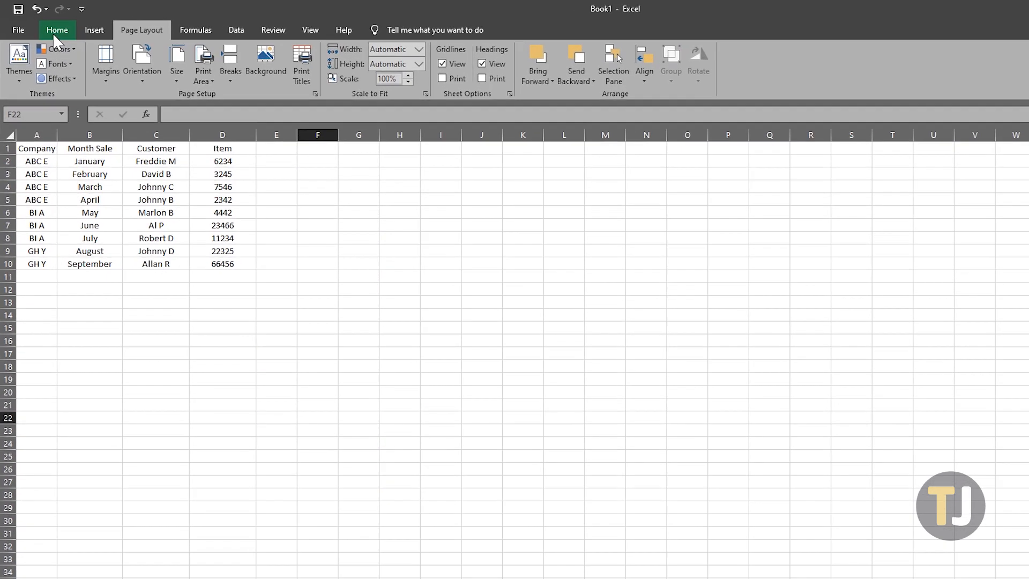
{"action": "left_click", "coordinate": [57, 30]}
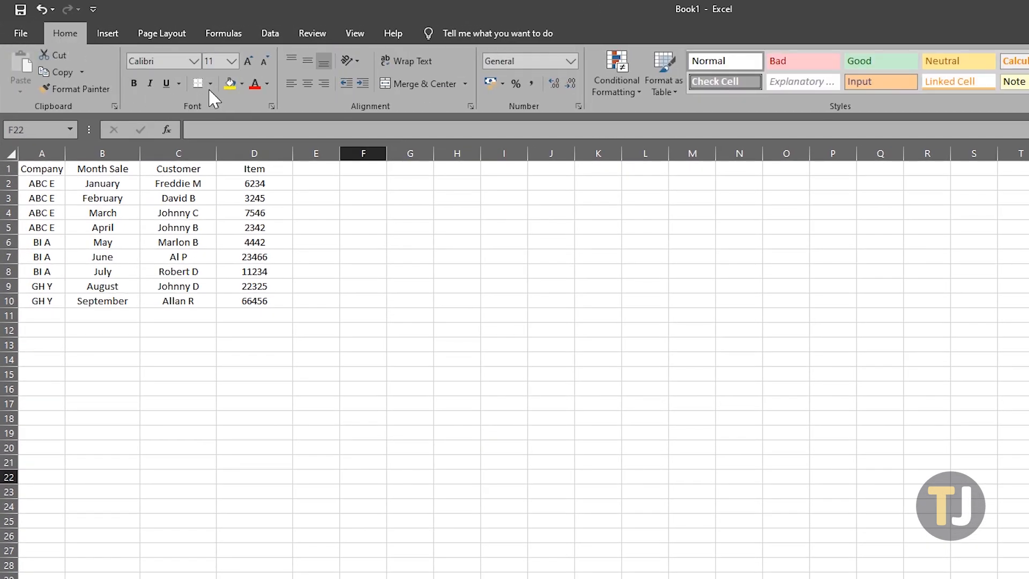
{"action": "left_click", "coordinate": [209, 83]}
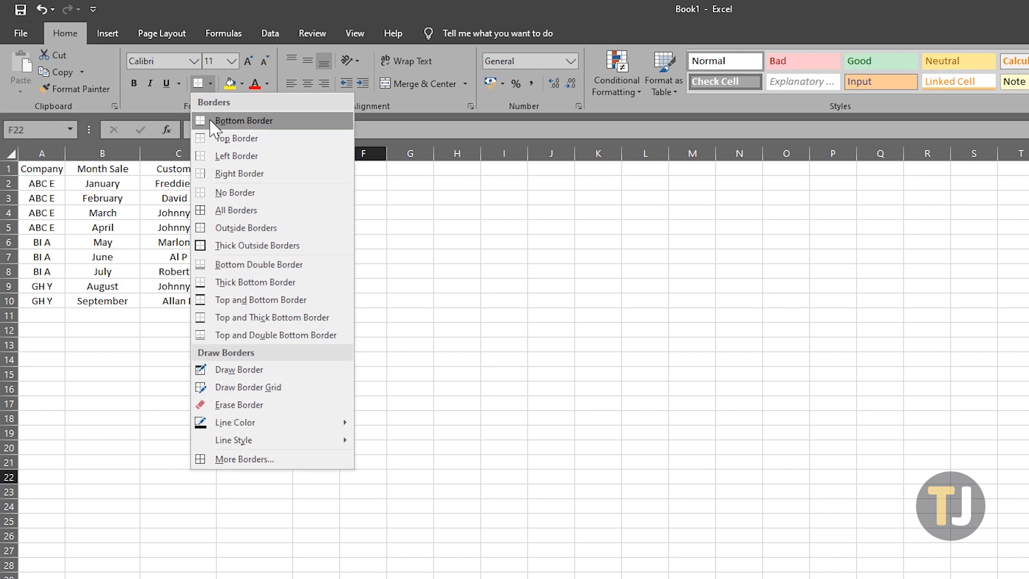
{"action": "mouse_move", "coordinate": [245, 227]}
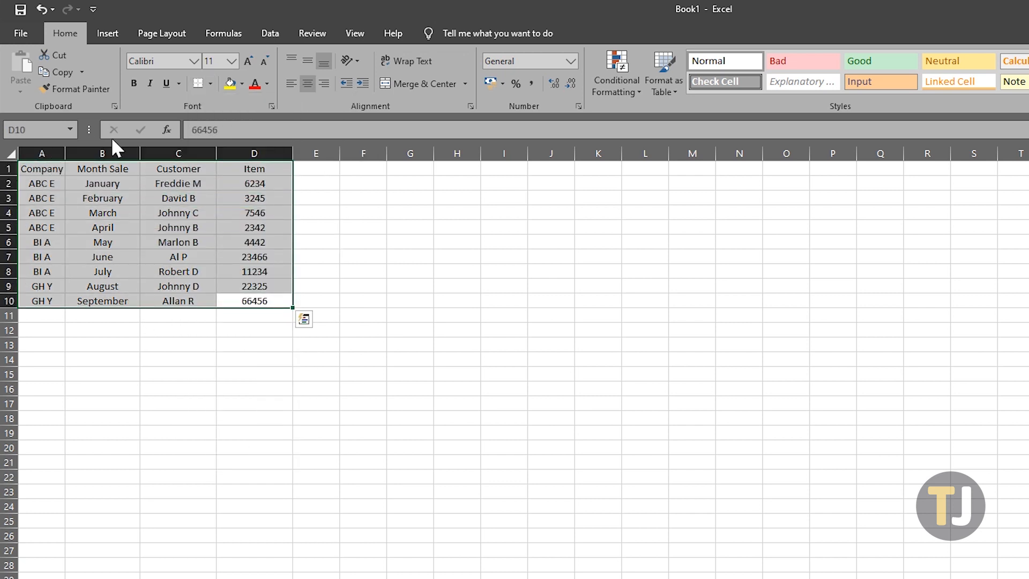
{"action": "left_click", "coordinate": [212, 84]}
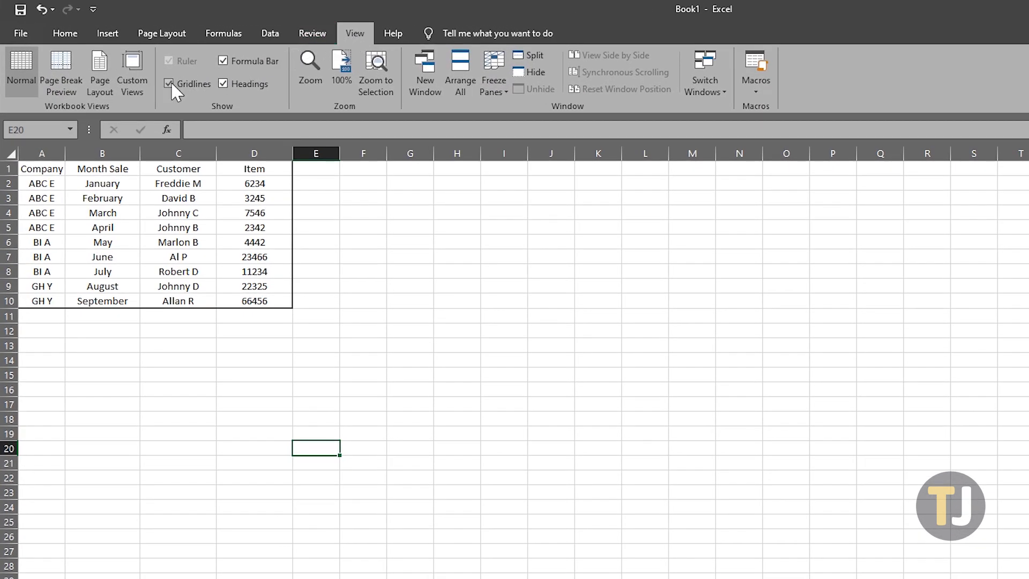
- Uncheck Gridlines in View so only the table's outline border shows
{"action": "left_click", "coordinate": [169, 84]}
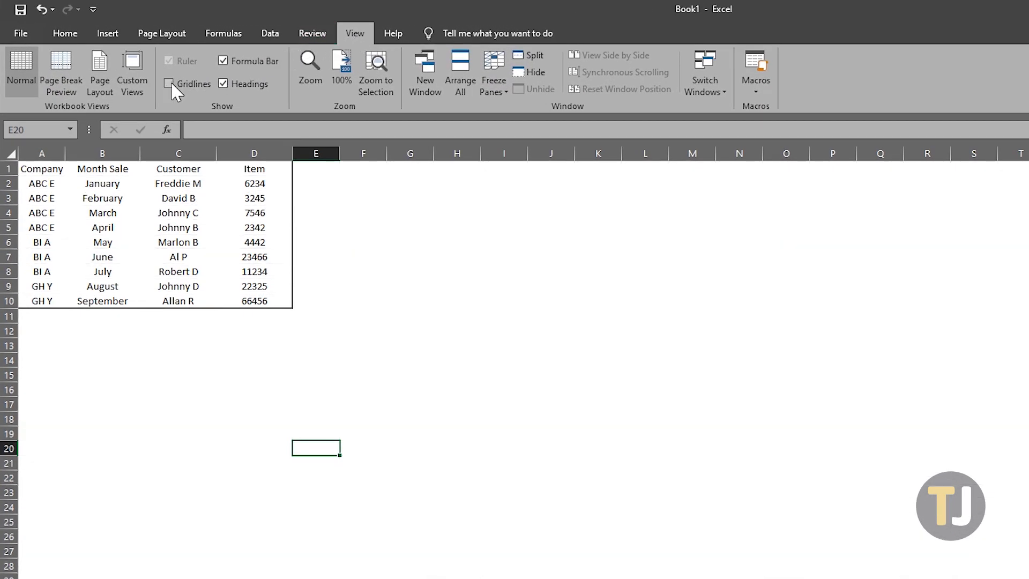
{"action": "left_click", "coordinate": [169, 83]}
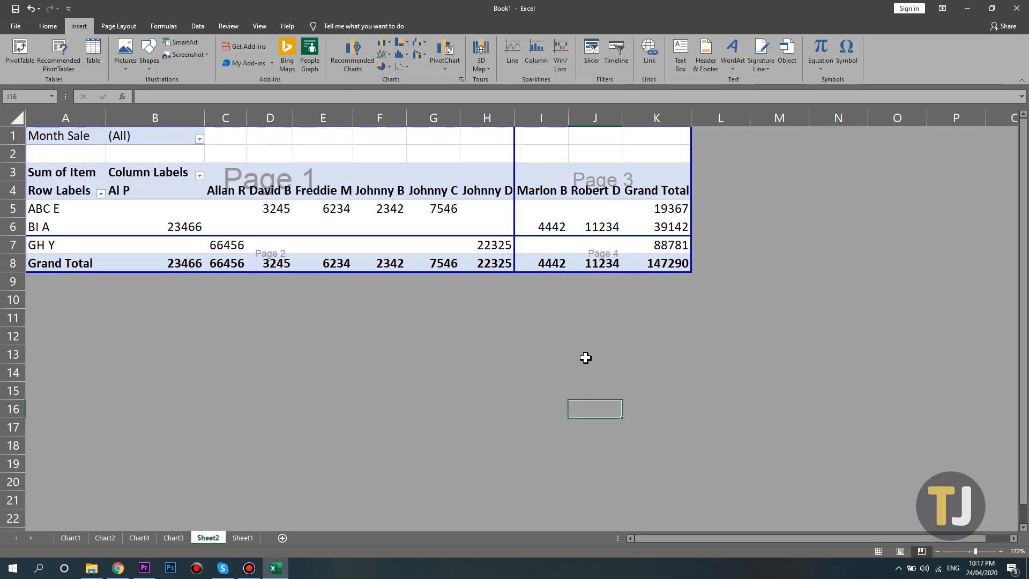
{"action": "mouse_move", "coordinate": [529, 241]}
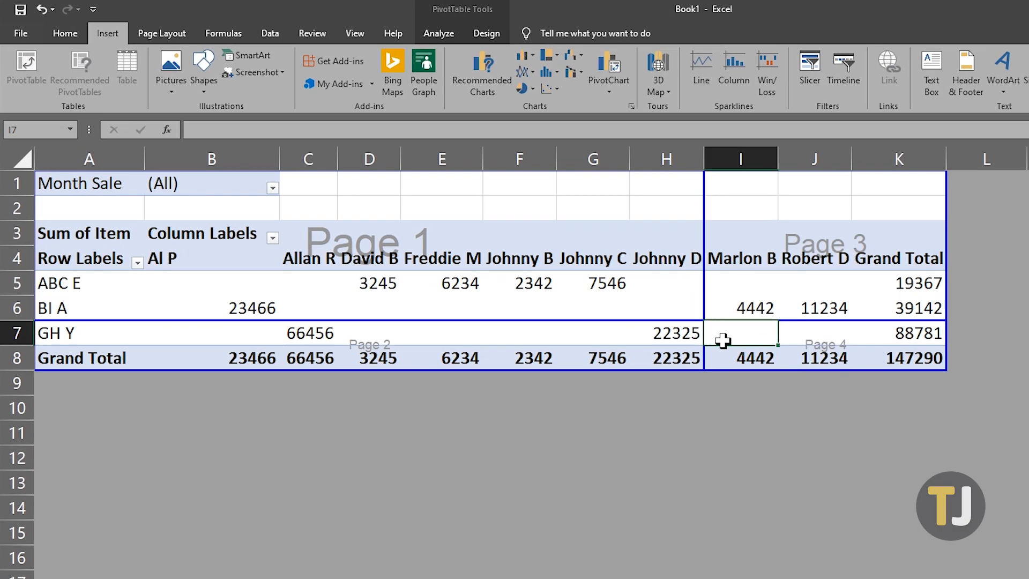
{"action": "mouse_move", "coordinate": [164, 36]}
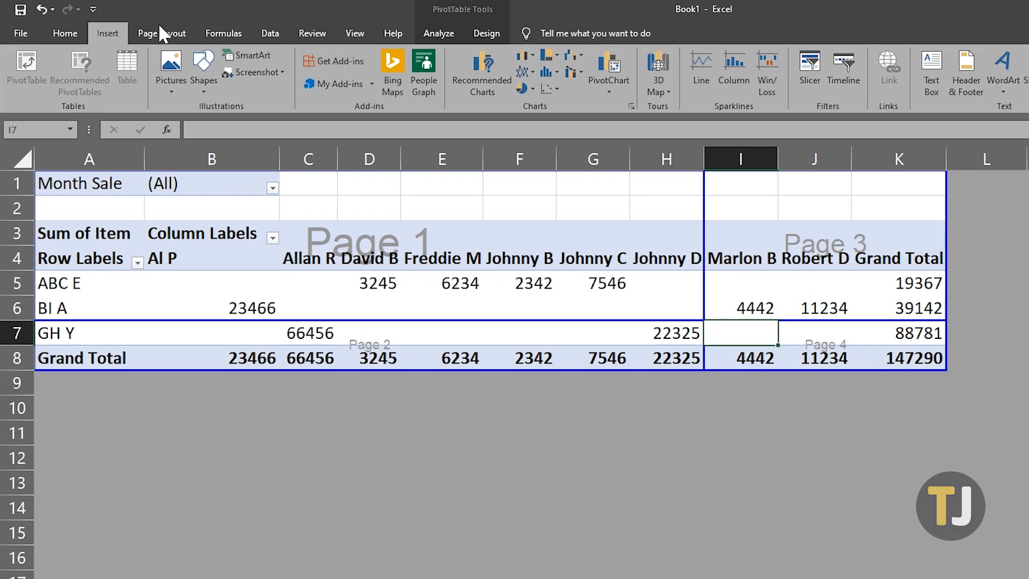
- Reset all page breaks via Page Layout > Breaks so the pivot fits one page
{"action": "left_click", "coordinate": [161, 33]}
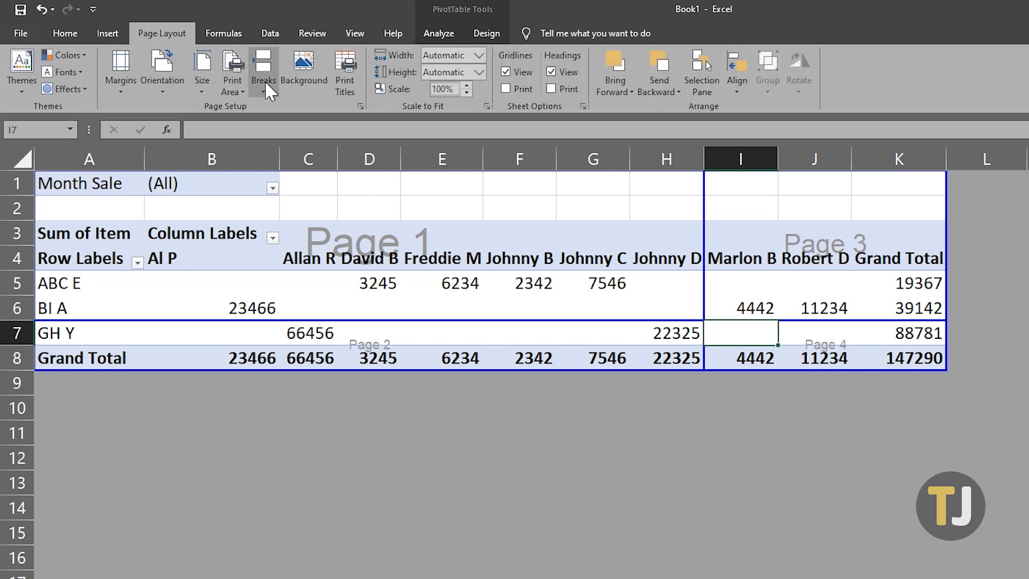
{"action": "left_click", "coordinate": [263, 72]}
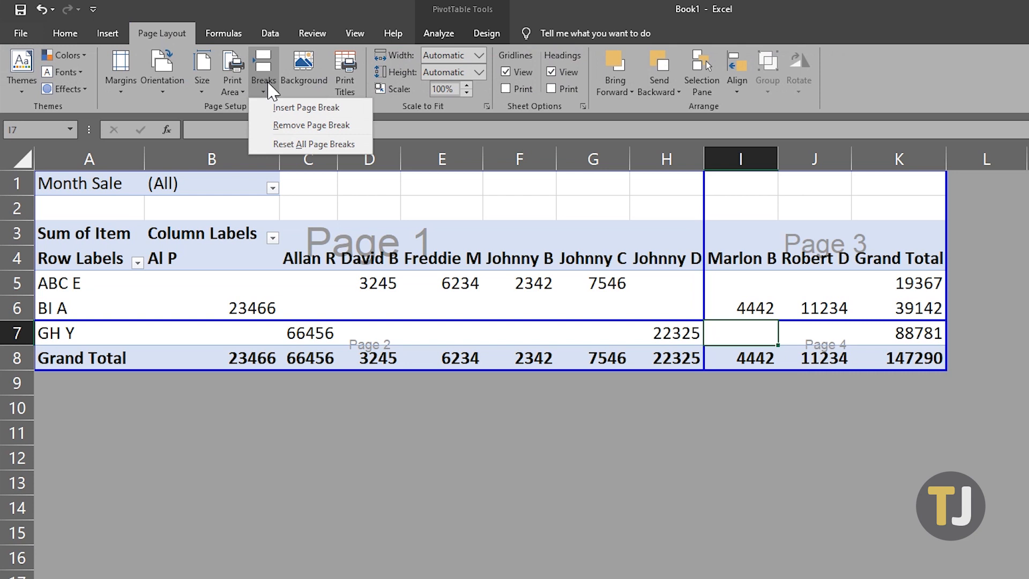
{"action": "mouse_move", "coordinate": [280, 133]}
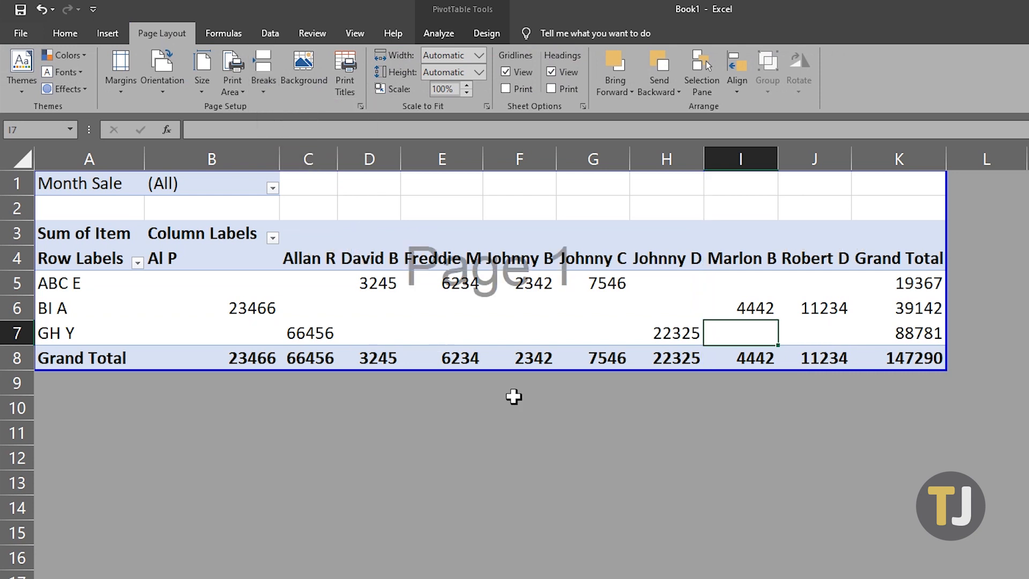
{"action": "left_click", "coordinate": [592, 430]}
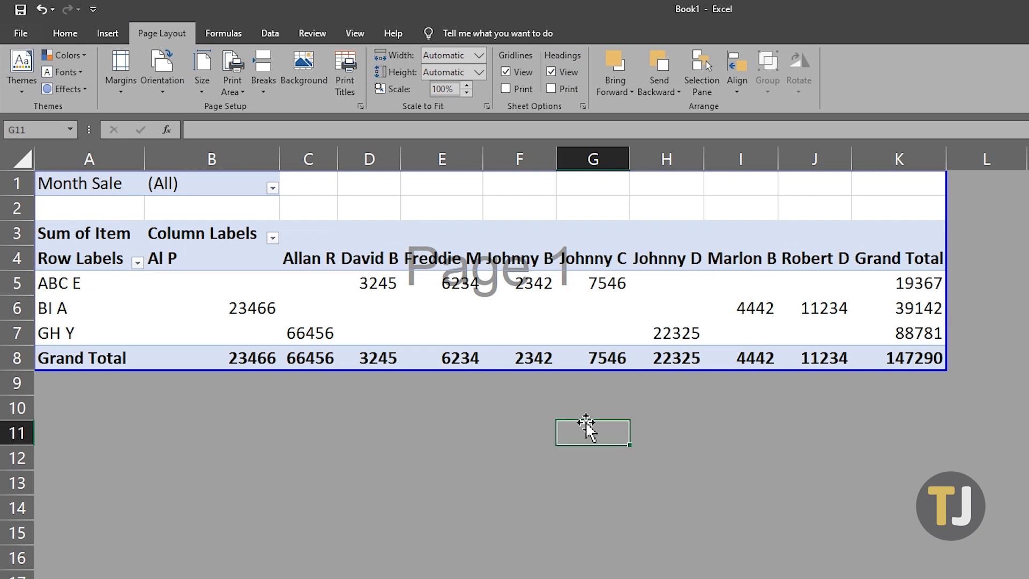